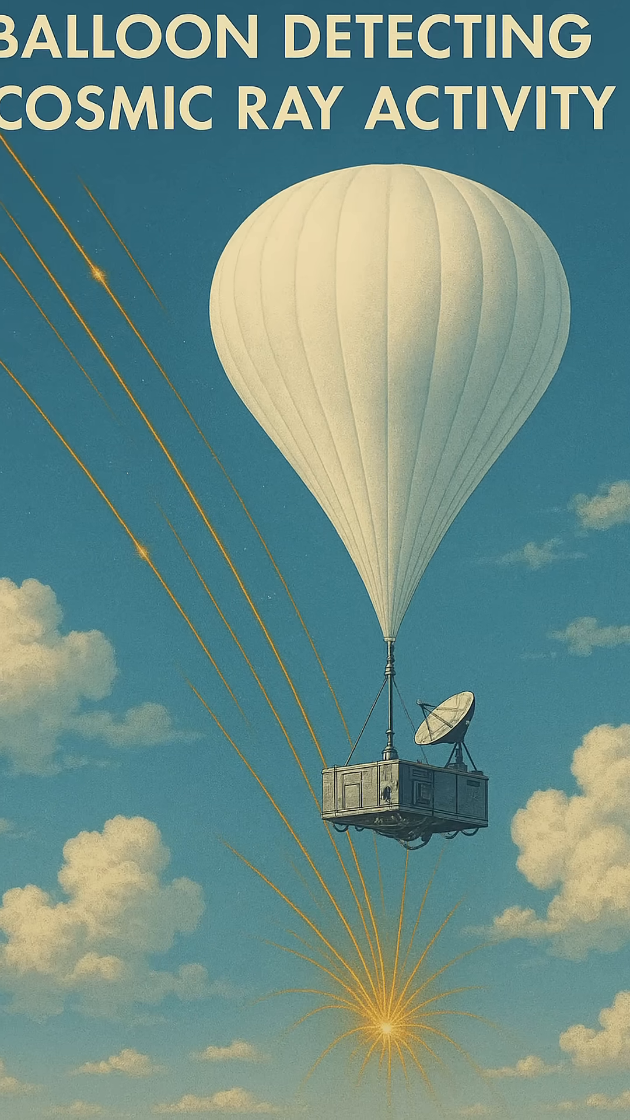
scroll(down, 3)
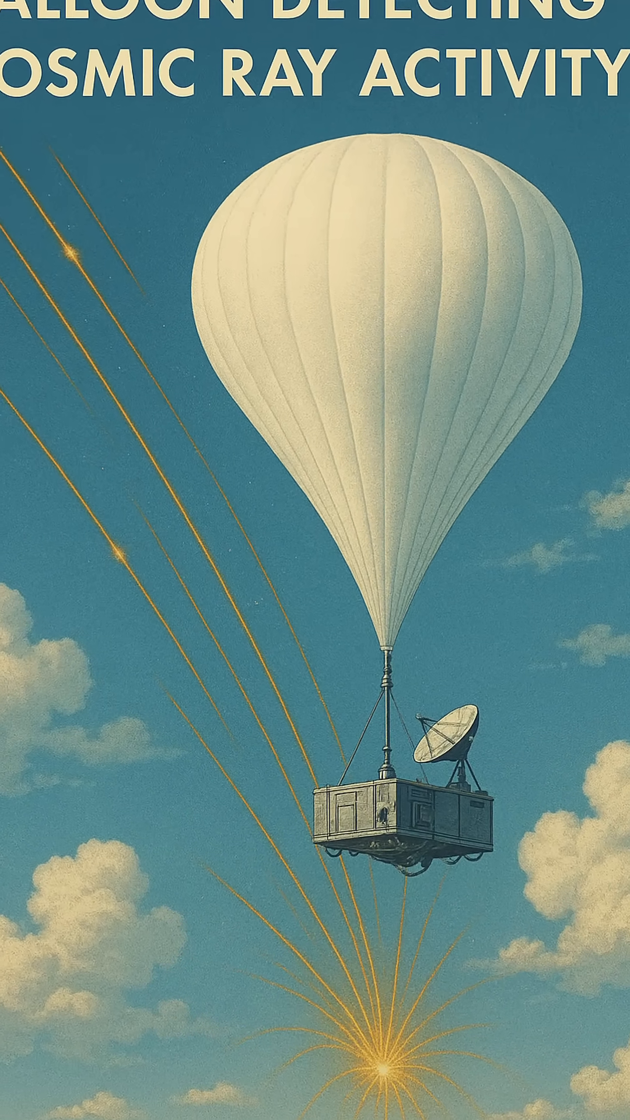
scroll(down, 3)
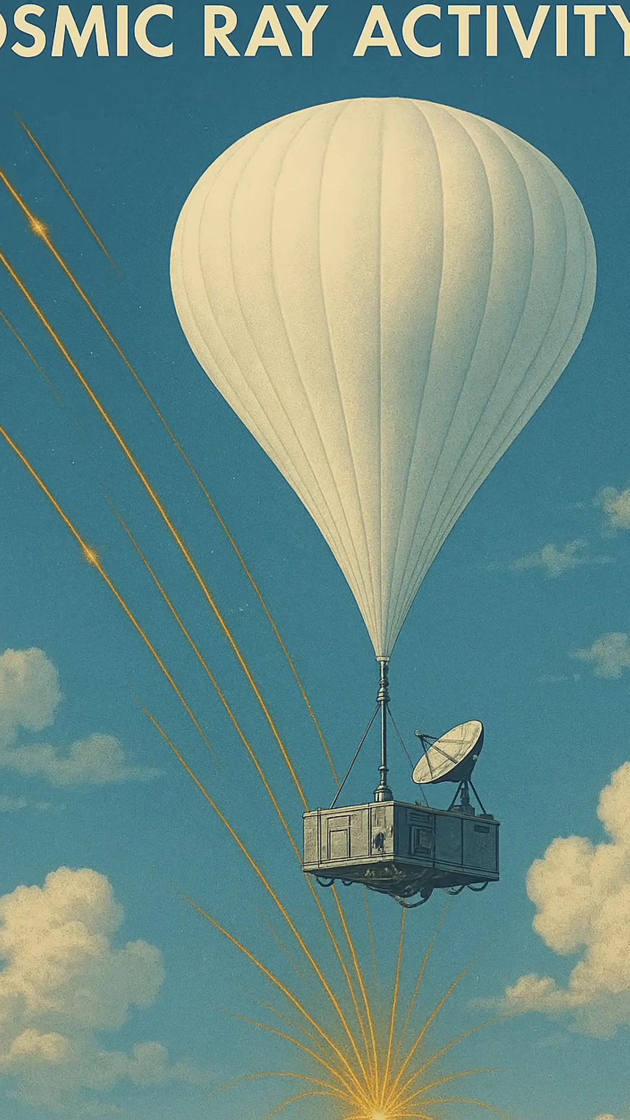
scroll(down, 3)
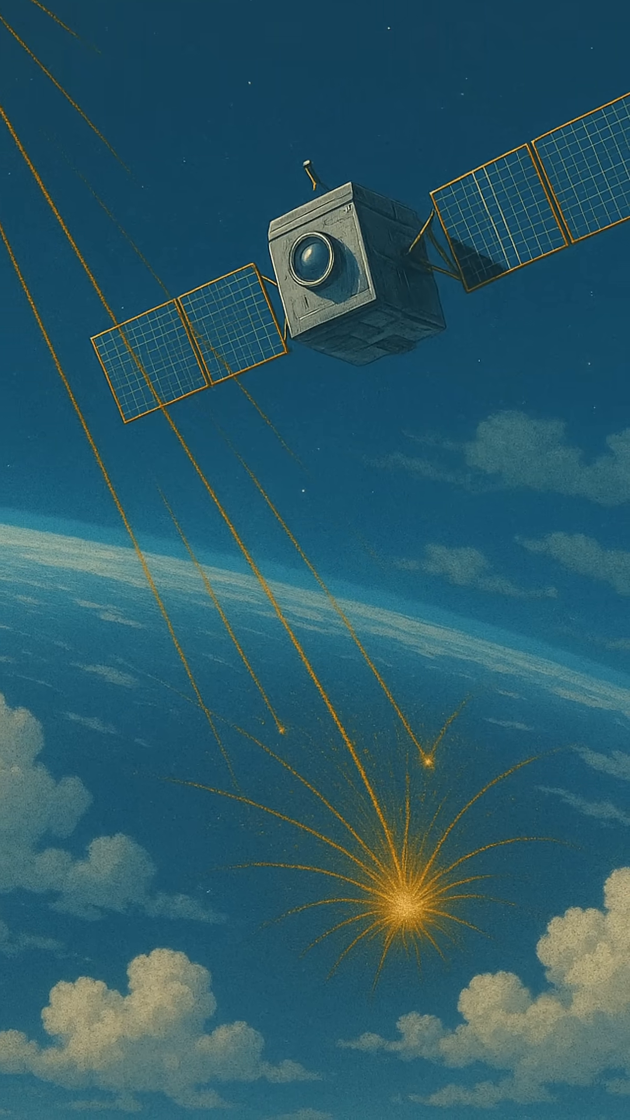
scroll(down, 3)
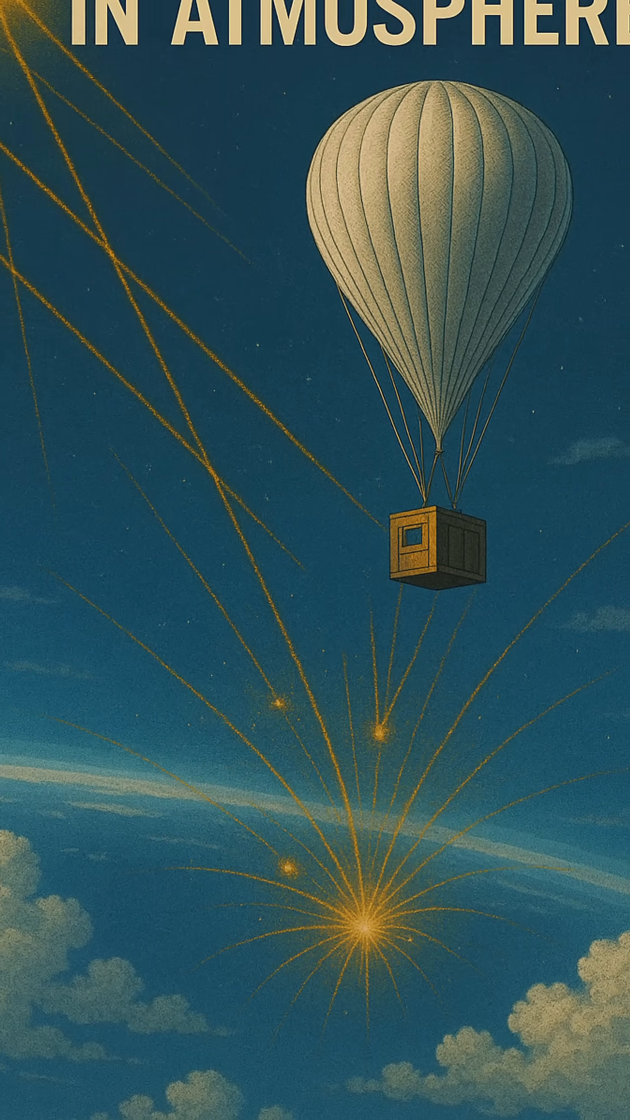
scroll(down, 3)
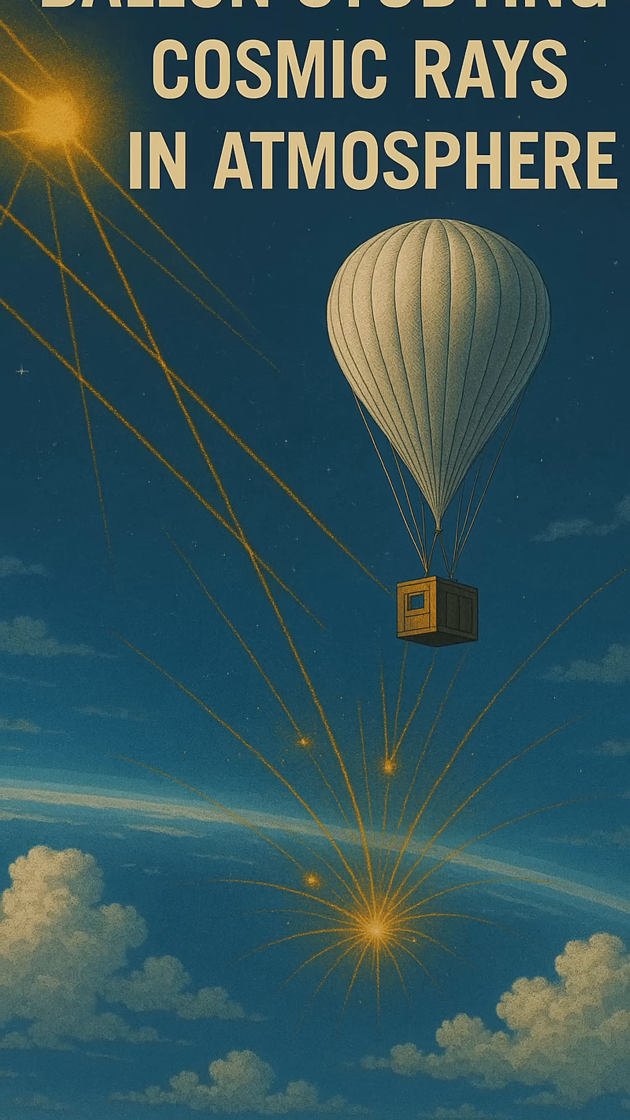
scroll(down, 3)
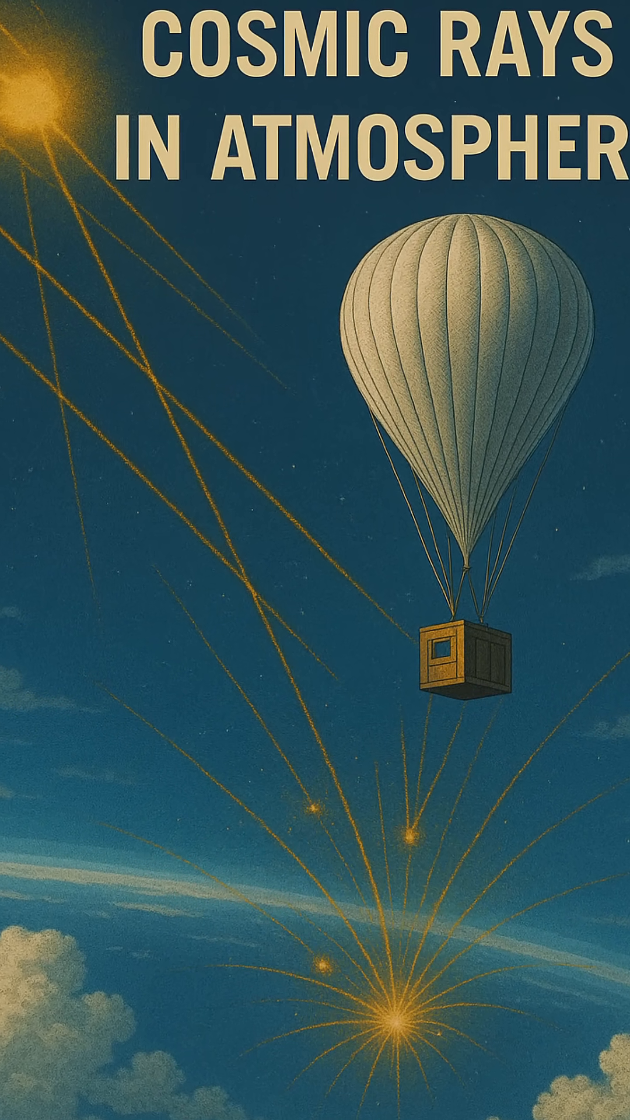
scroll(down, 3)
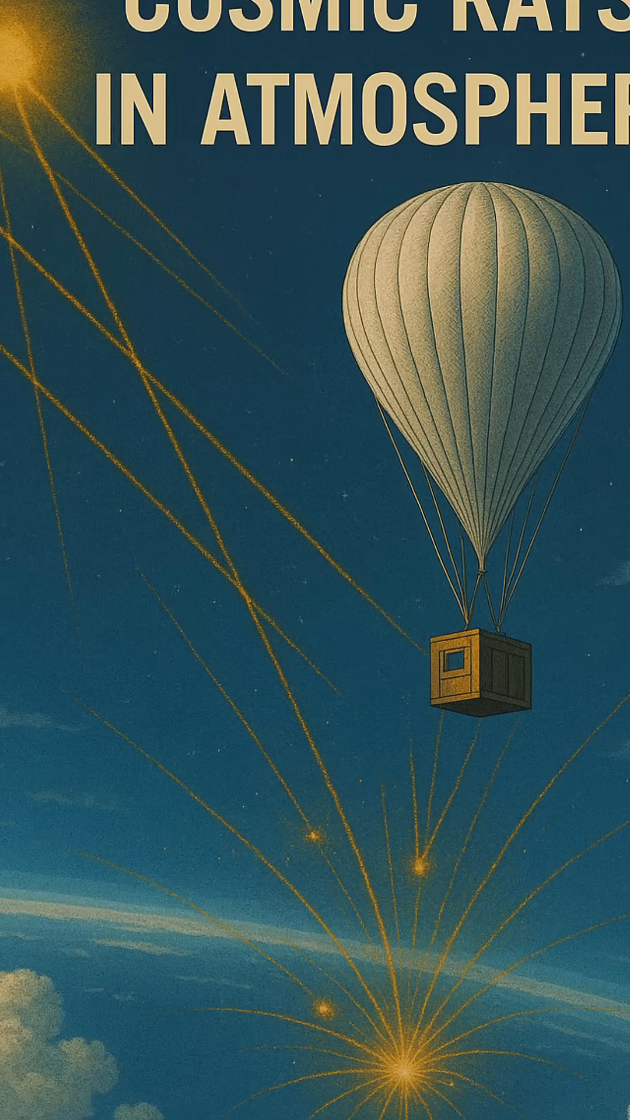